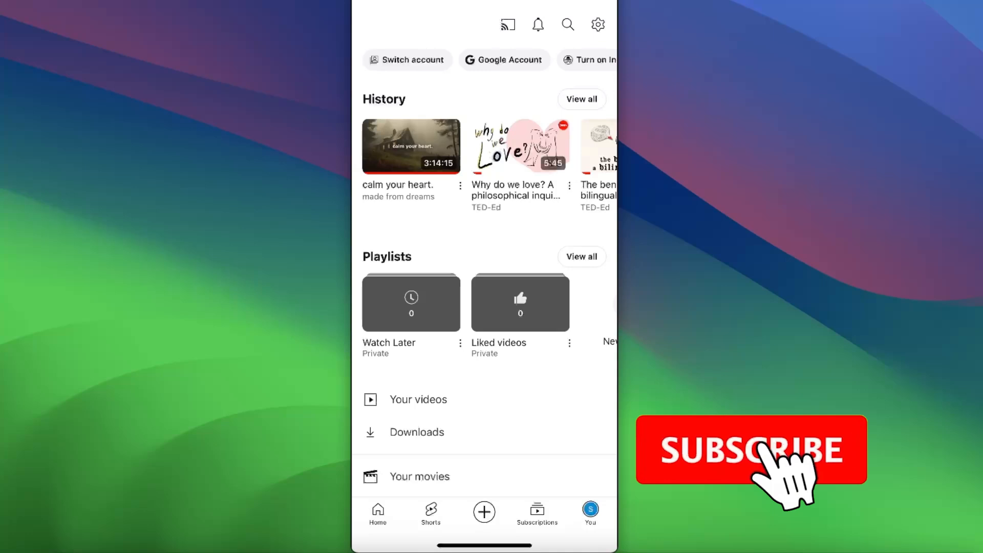
- From the Home feed, scroll to and open '6 Stoic Principles For Immediate Life Transformation' by Superior Self
{"action": "left_click", "coordinate": [751, 448]}
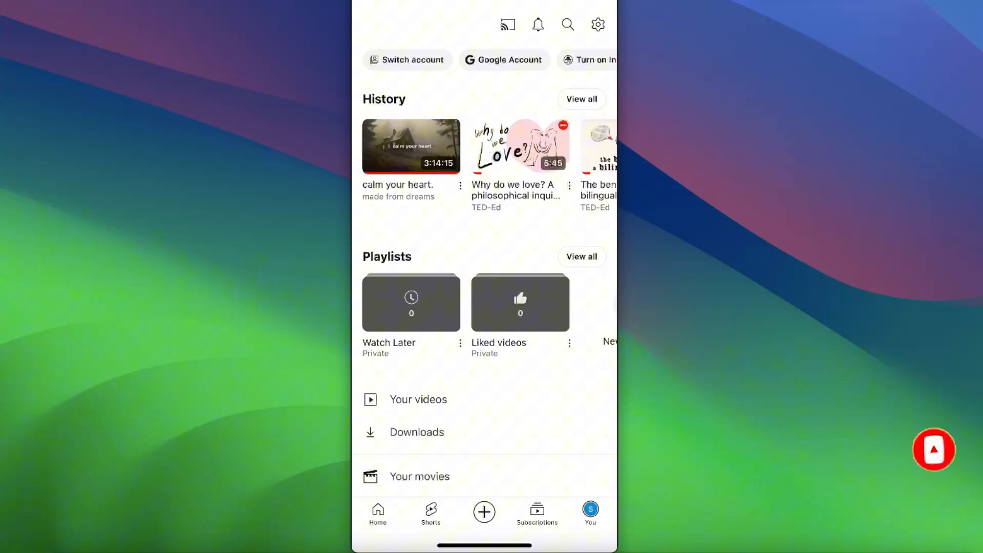
{"action": "left_click", "coordinate": [376, 513]}
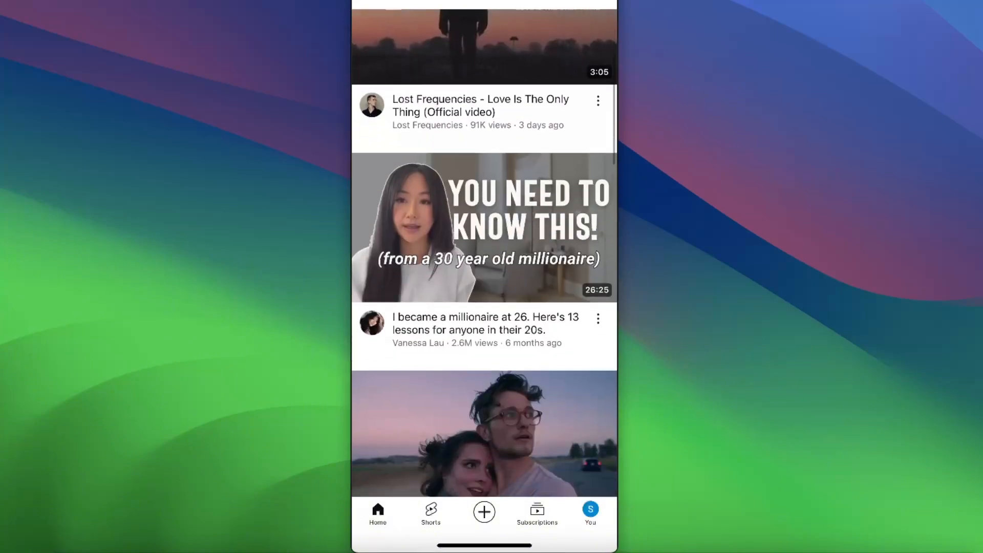
{"action": "scroll", "scroll_direction": "down", "scroll_amount": 3}
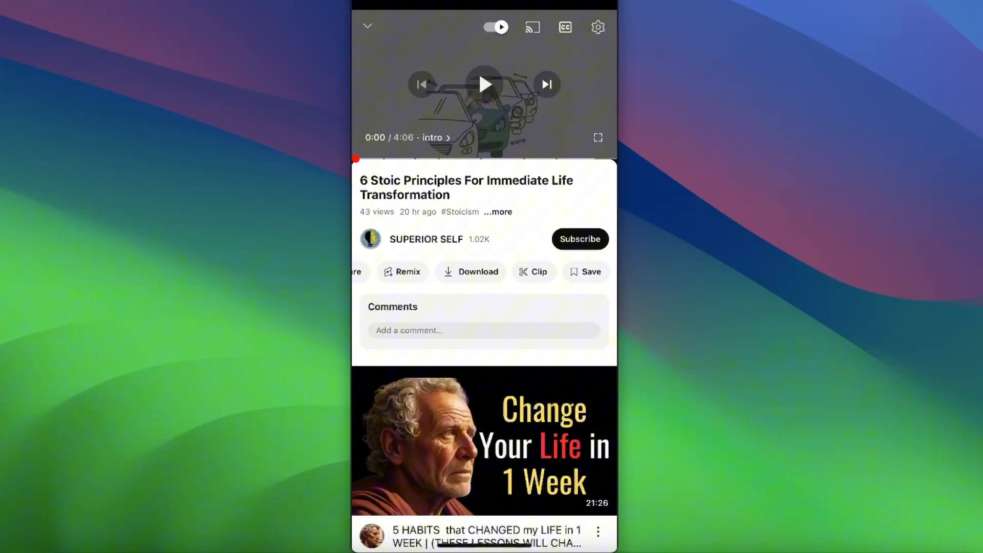
- Download the video in Full HD (1080p) quality and minimise the player back to the feed
{"action": "left_click", "coordinate": [477, 271]}
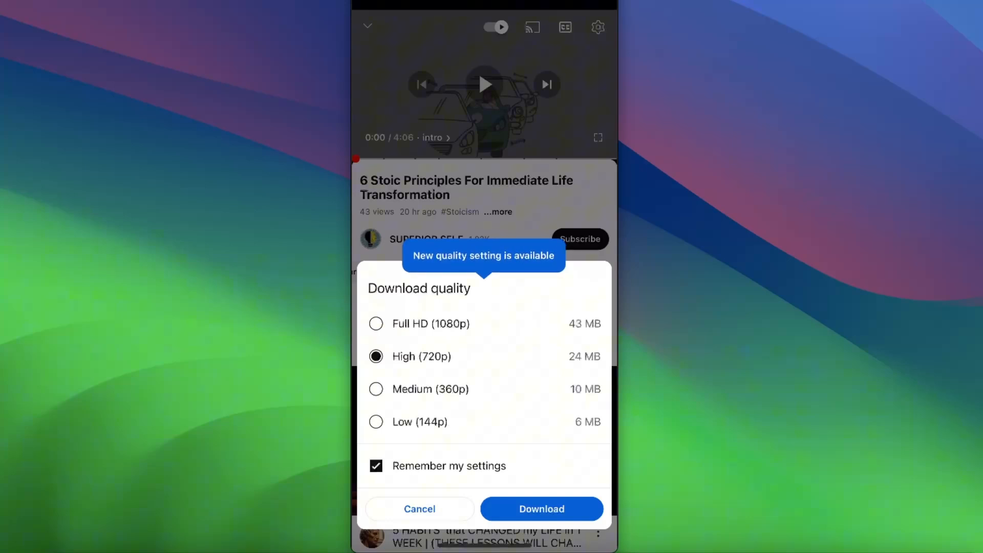
{"action": "left_click", "coordinate": [376, 324]}
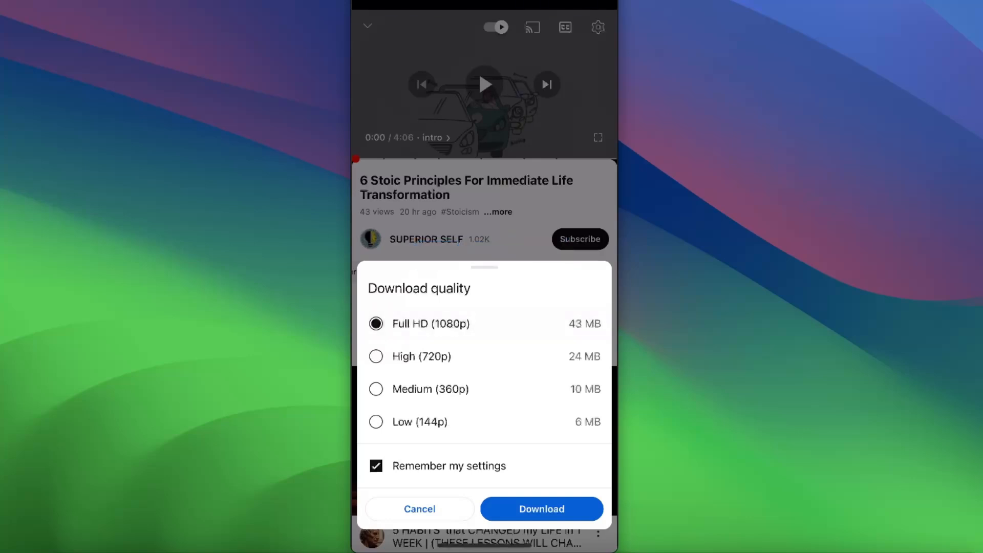
{"action": "left_click", "coordinate": [541, 509]}
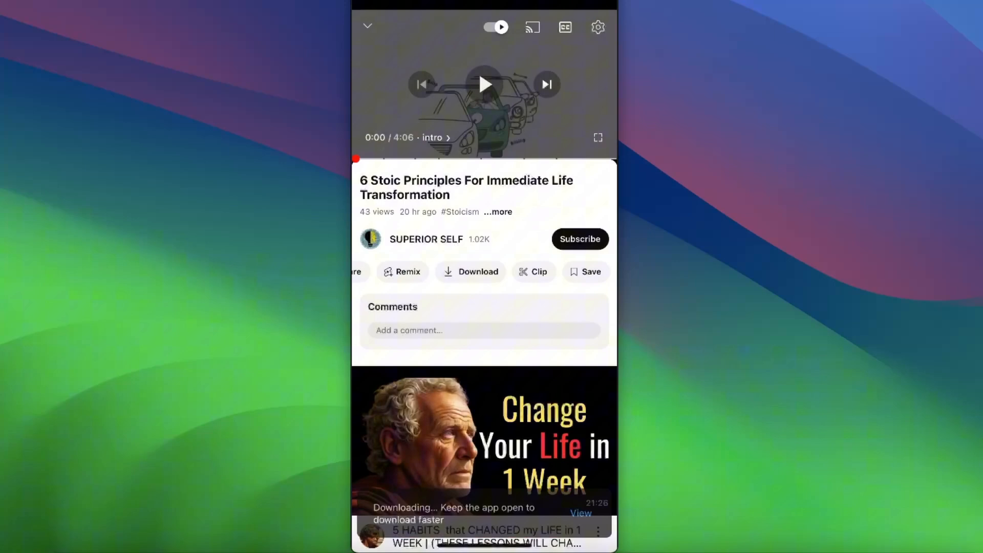
{"action": "left_click", "coordinate": [469, 271]}
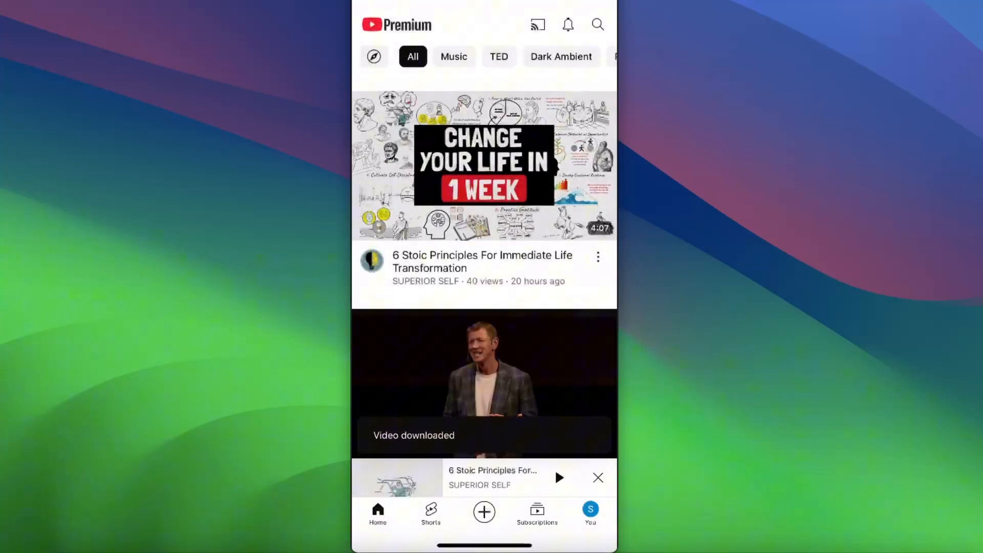
- From the You tab, view the Downloads list showing the saved Stoic Principles video, then return
{"action": "left_click", "coordinate": [589, 510]}
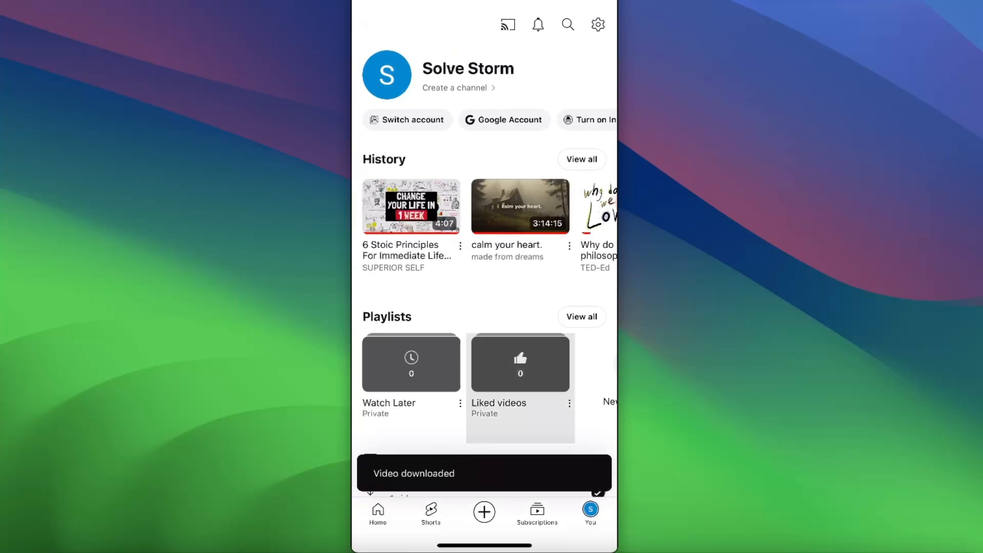
{"action": "scroll", "scroll_direction": "down", "scroll_amount": 3}
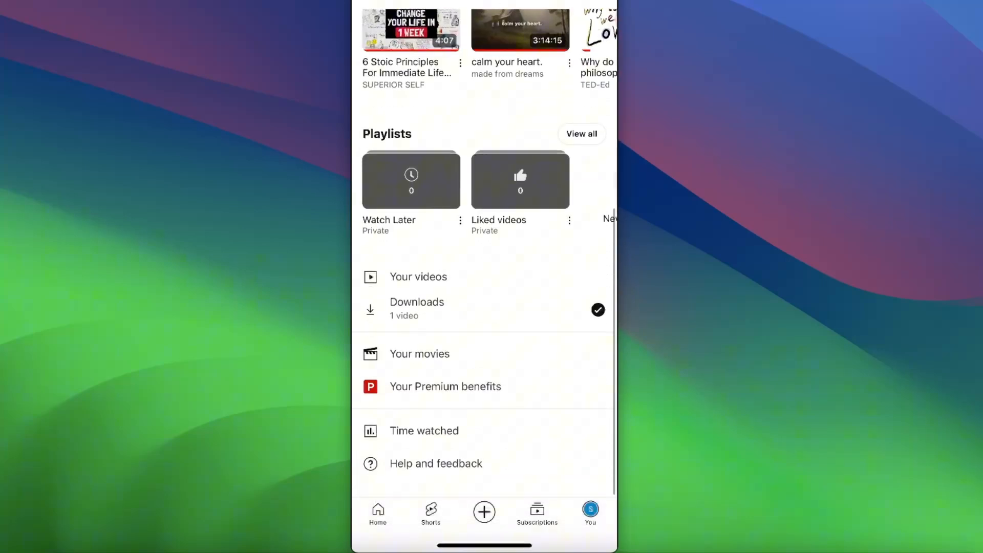
{"action": "left_click", "coordinate": [417, 307]}
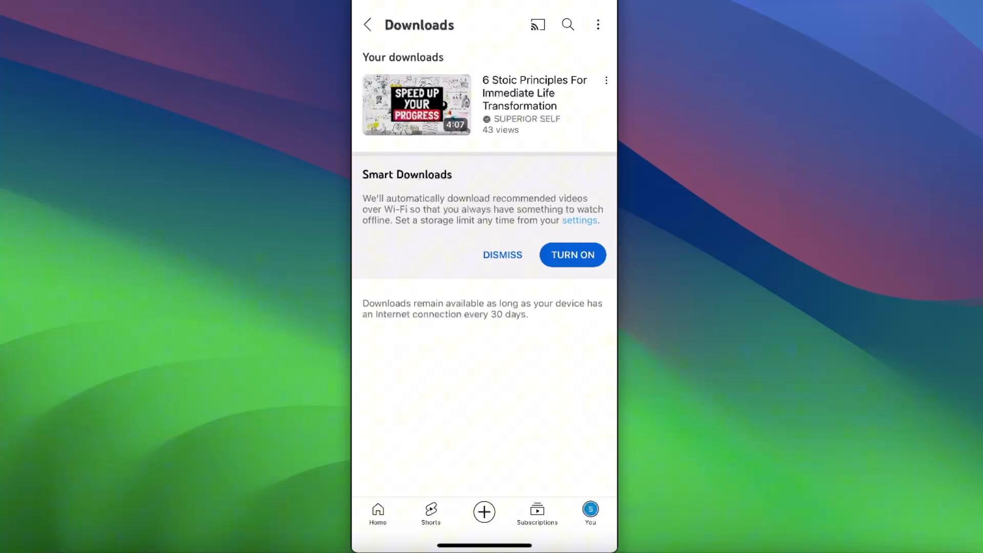
{"action": "left_click", "coordinate": [368, 25]}
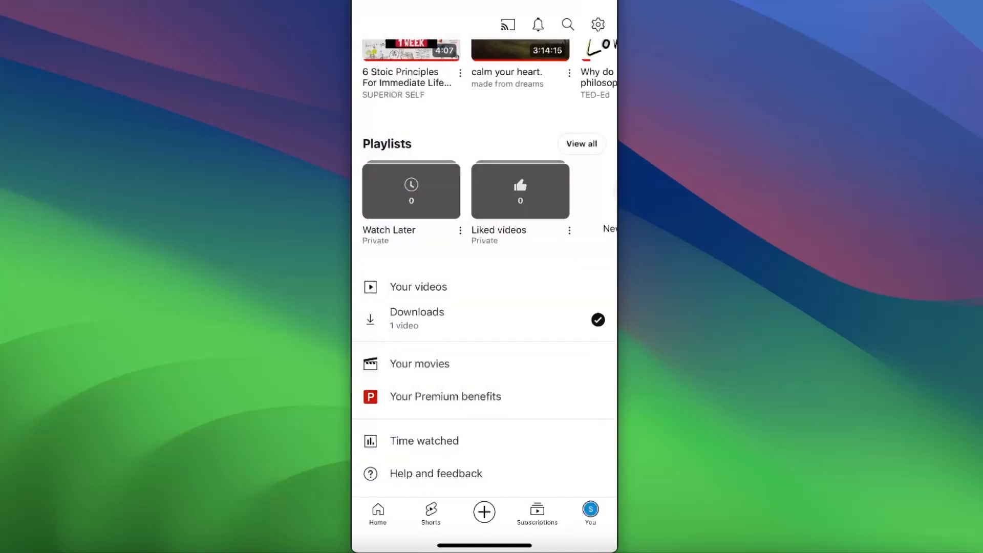
- In Settings, show Purchases and memberships with the active YouTube Premium trial membership
{"action": "left_click", "coordinate": [597, 25]}
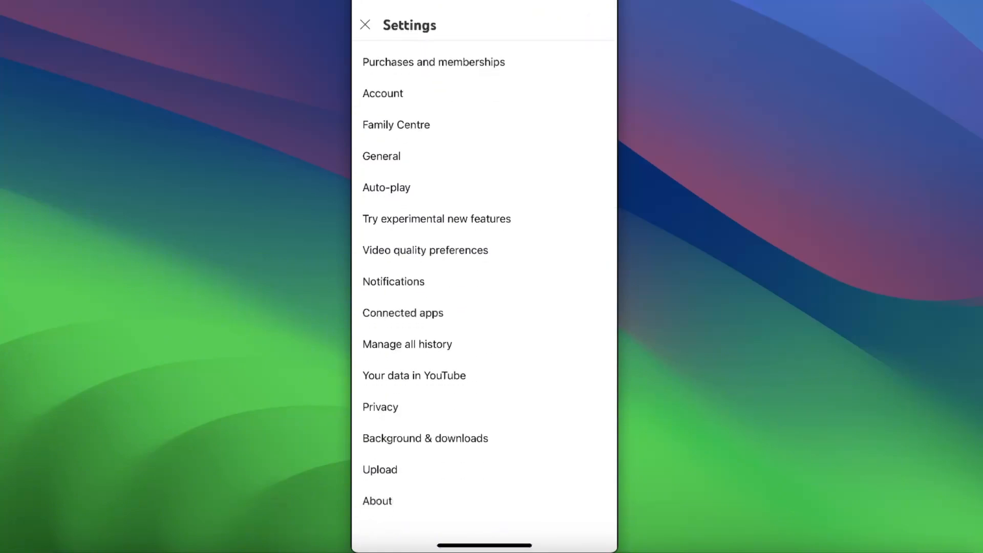
{"action": "left_click", "coordinate": [432, 62]}
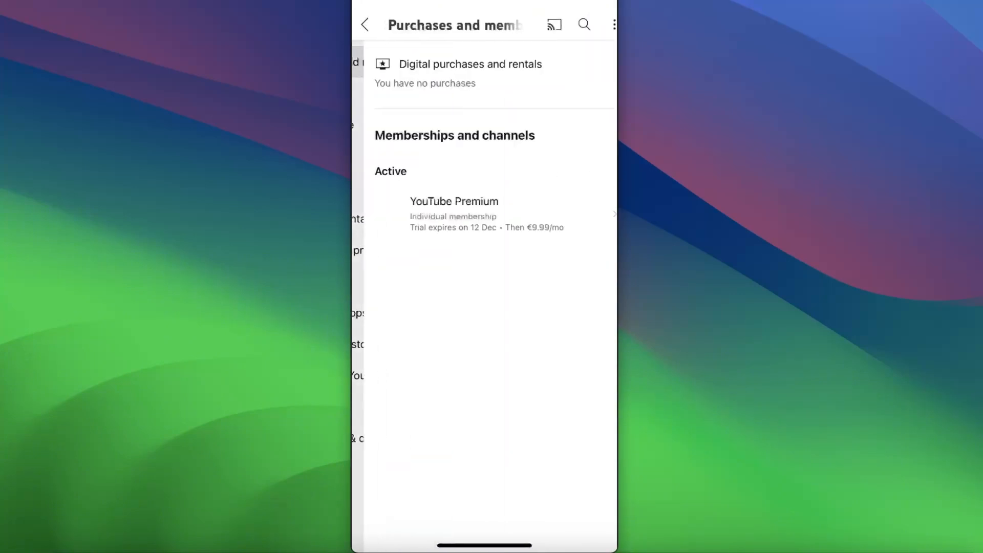